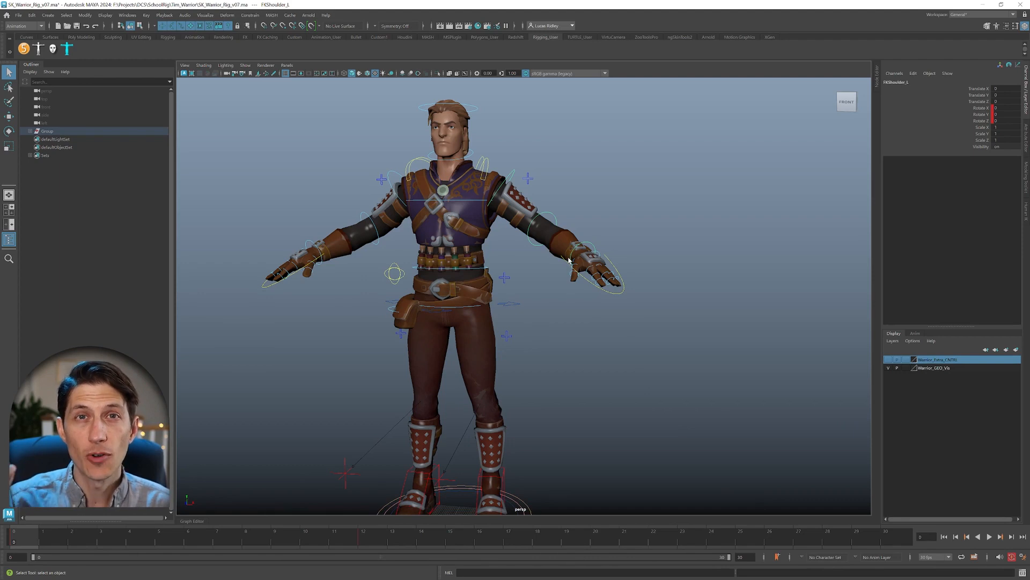
{"action": "mouse_move", "coordinate": [569, 257]}
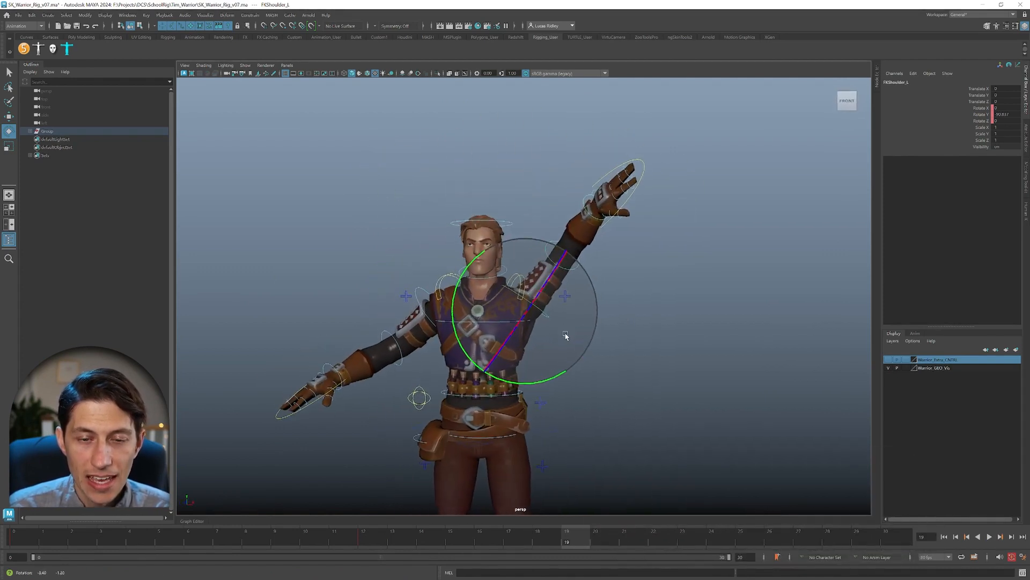
Rotate FKShoulder to raise the arm overhead and scrub earlier and later frames to review it
{"action": "right_click", "coordinate": [545, 326]}
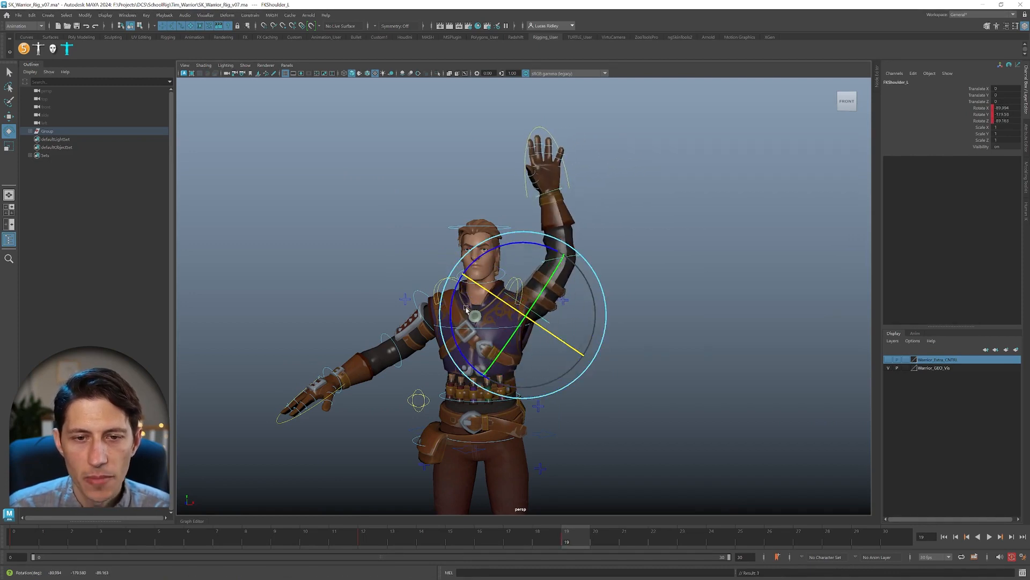
{"action": "left_click", "coordinate": [451, 537]}
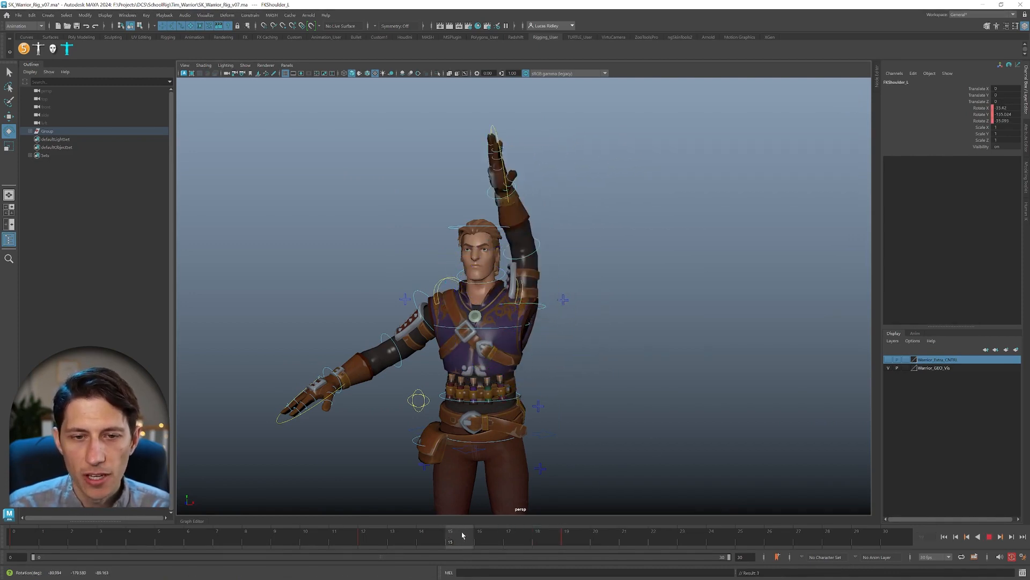
{"action": "left_click", "coordinate": [567, 535]}
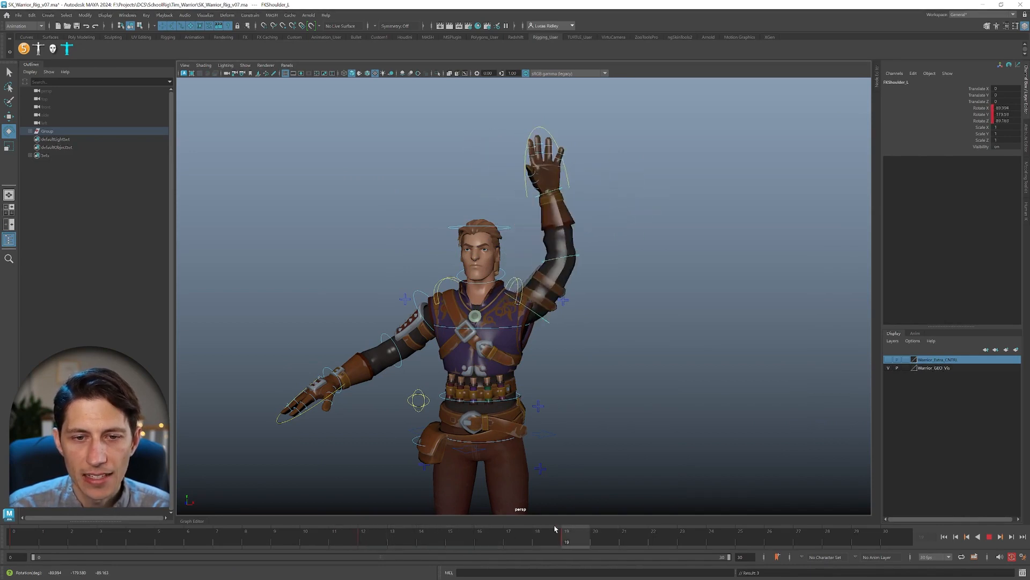
{"action": "left_click", "coordinate": [509, 531]}
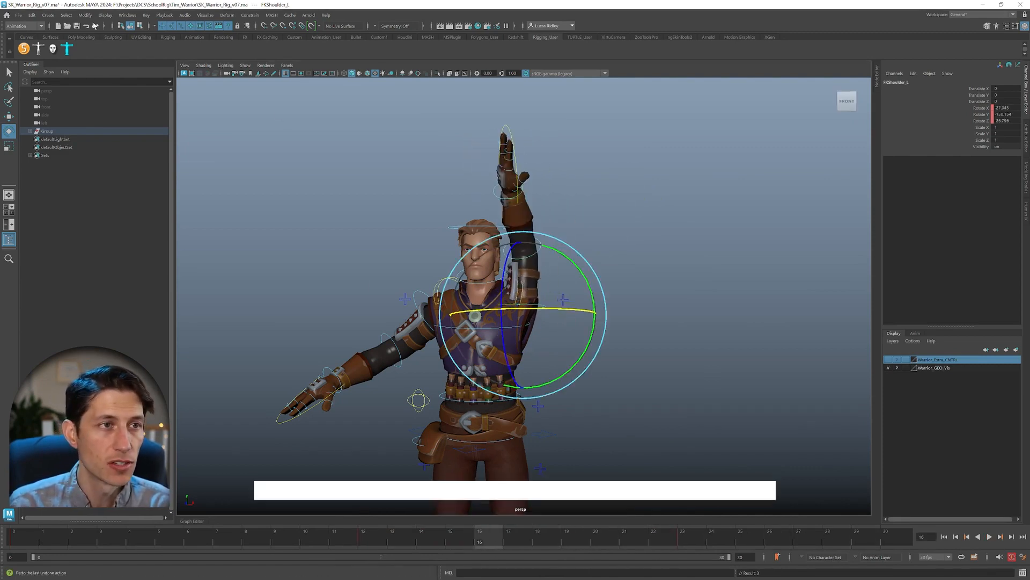
Bring up Modify > Reorder Rotation Options for FKShoulder showing gimbal-lock percentages
{"action": "left_click", "coordinate": [85, 15]}
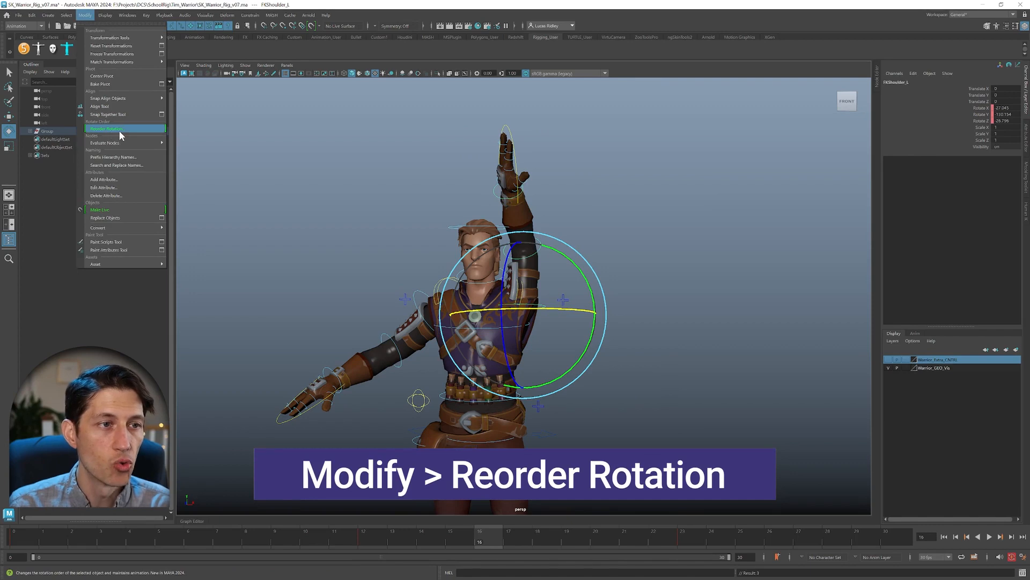
{"action": "left_click", "coordinate": [107, 128]}
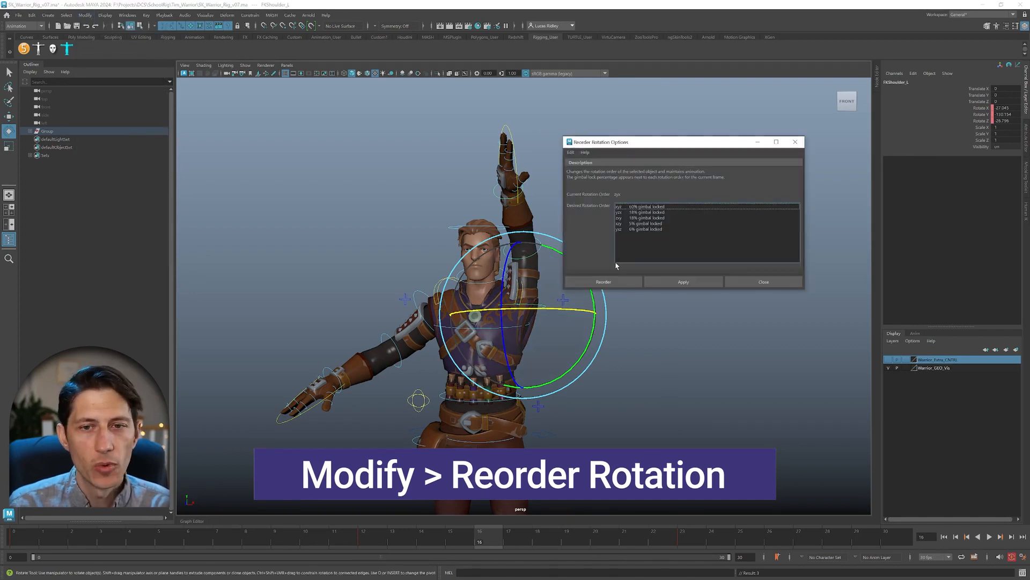
{"action": "mouse_move", "coordinate": [643, 213]}
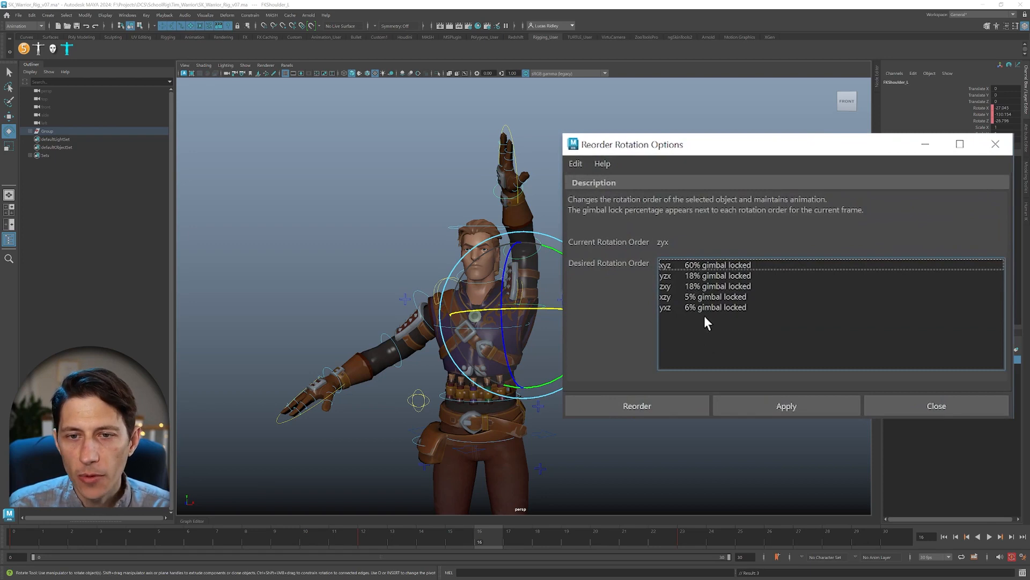
{"action": "mouse_move", "coordinate": [726, 297]}
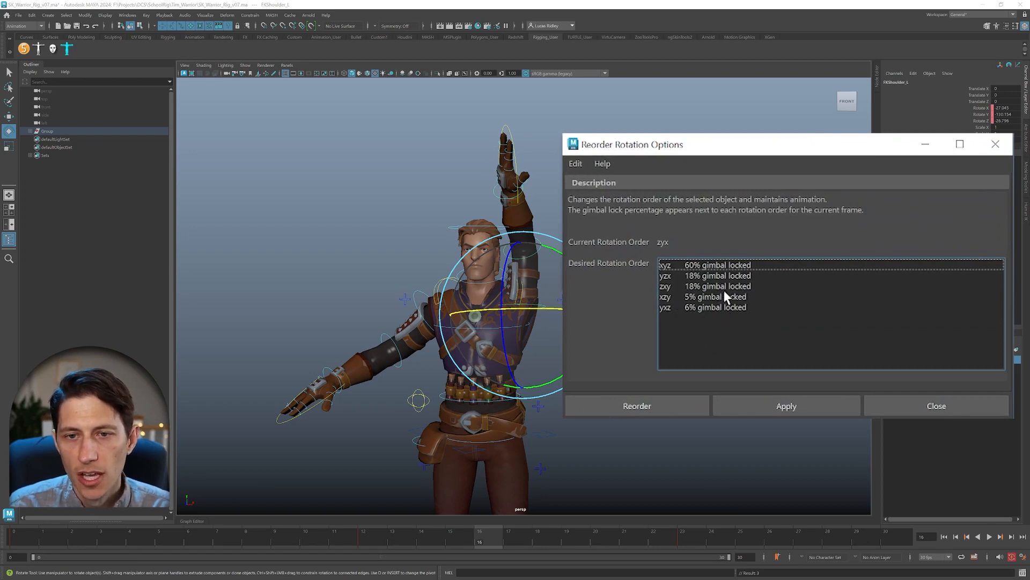